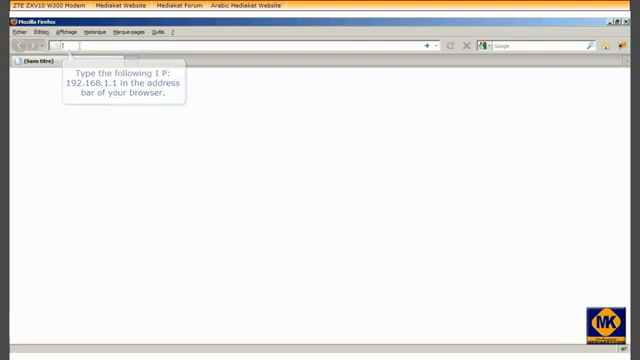
Load 192.168.1.1 in Firefox and log in to the modem as admin
{"action": "type", "text": "192.168.1.1"}
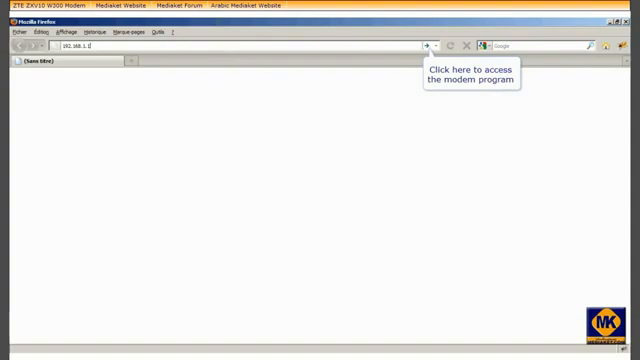
{"action": "left_click", "coordinate": [428, 44]}
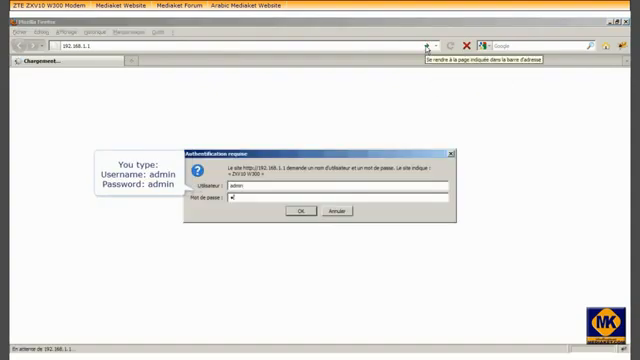
{"action": "type", "text": "dm"}
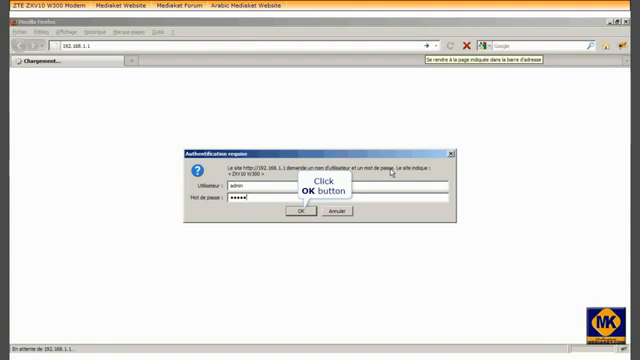
{"action": "left_click", "coordinate": [302, 216]}
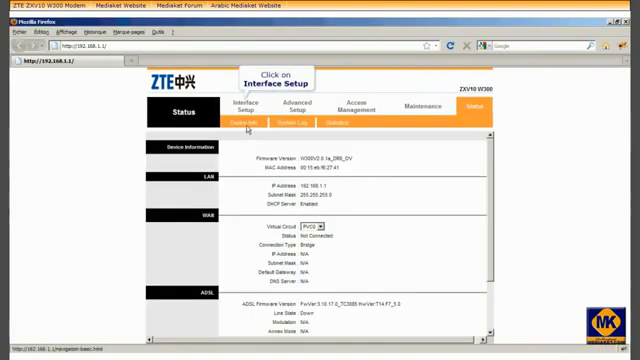
In Interface Setup, choose PPPoE/PPPoA encapsulation with the ISP credentials and save
{"action": "left_click", "coordinate": [244, 104]}
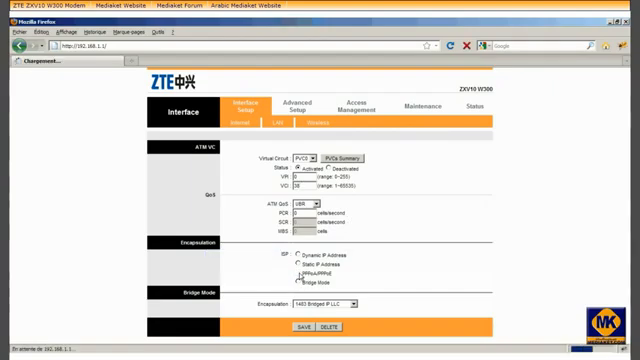
{"action": "left_click", "coordinate": [308, 282]}
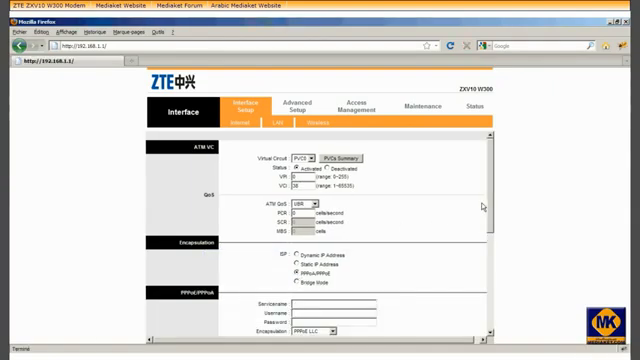
{"action": "scroll", "scroll_direction": "down", "scroll_amount": 3}
{"action": "type", "text": "mediaket"}
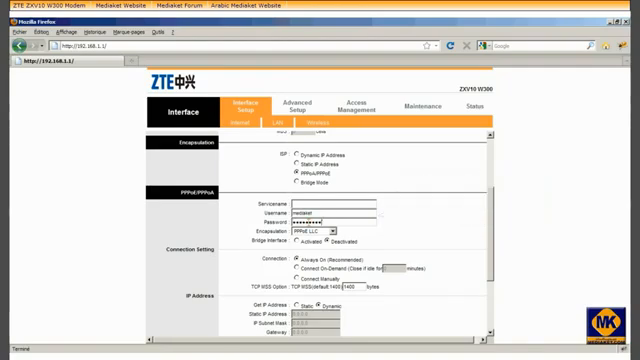
{"action": "scroll", "scroll_direction": "down", "scroll_amount": 3}
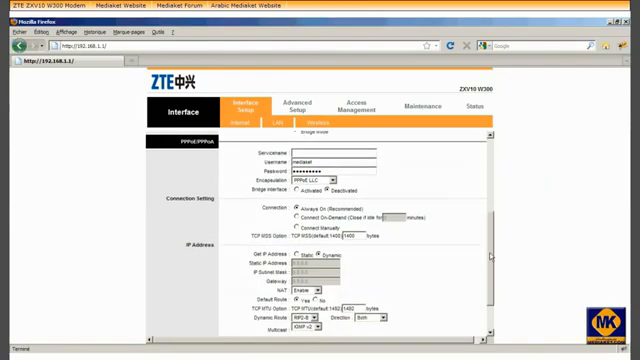
{"action": "scroll", "scroll_direction": "down", "scroll_amount": 3}
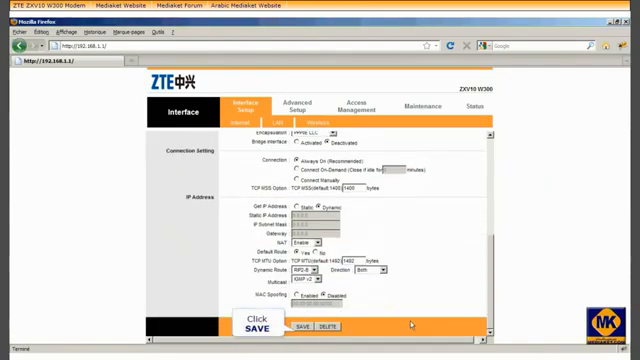
{"action": "left_click", "coordinate": [300, 326]}
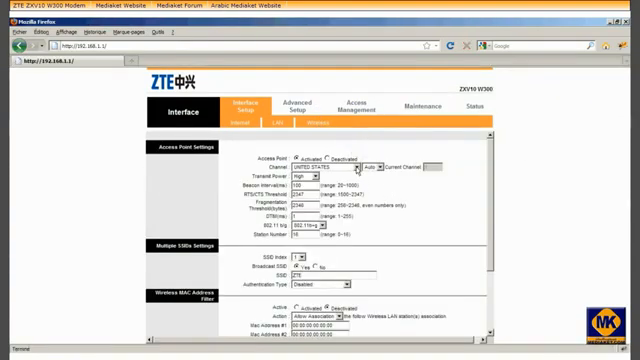
Choose the wireless channel region and transmit power level
{"action": "left_click", "coordinate": [340, 168]}
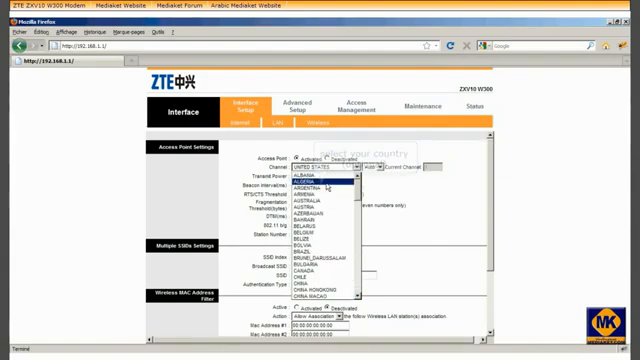
{"action": "left_click", "coordinate": [320, 184]}
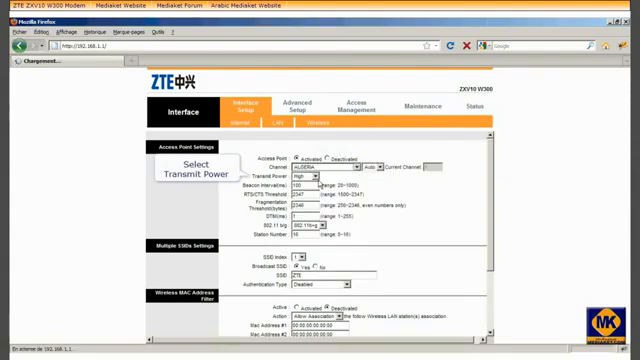
{"action": "left_click", "coordinate": [312, 184]}
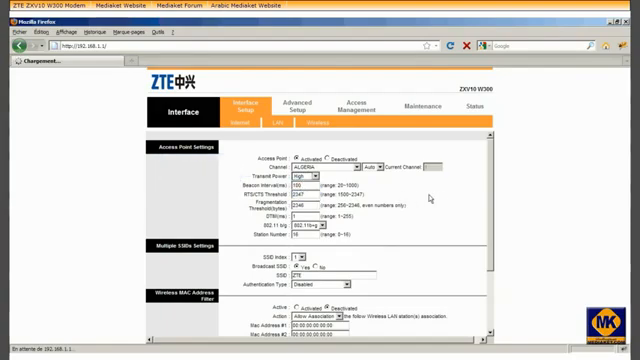
{"action": "scroll", "scroll_direction": "down", "scroll_amount": 3}
{"action": "type", "text": "Mediaket_WL"}
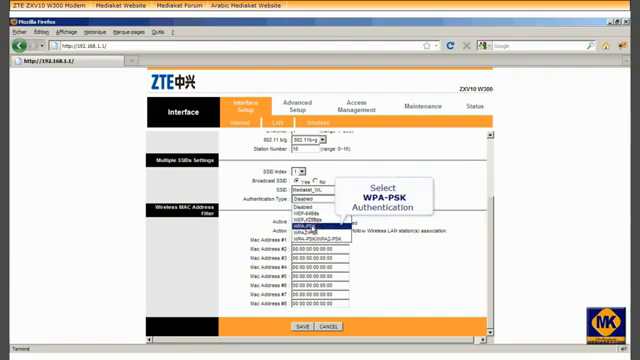
Set authentication to WPA-PSK with a pre-shared key and save the wireless settings
{"action": "left_click", "coordinate": [310, 230]}
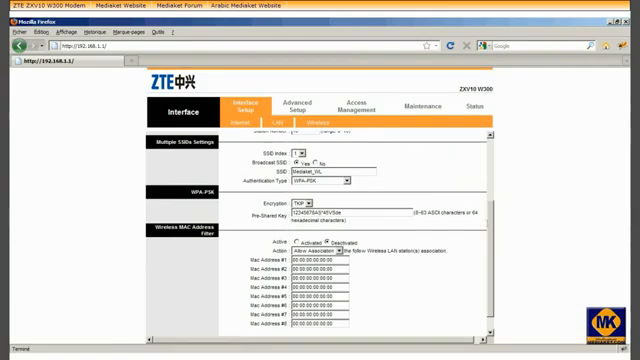
{"action": "scroll", "scroll_direction": "down", "scroll_amount": 3}
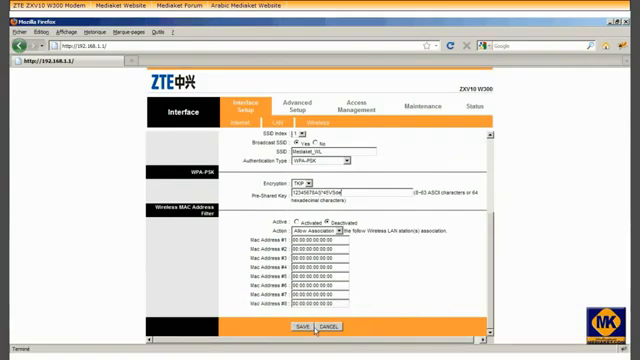
{"action": "left_click", "coordinate": [300, 324]}
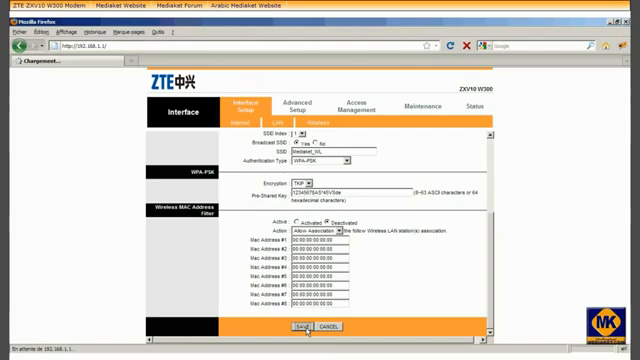
{"action": "left_click", "coordinate": [300, 326]}
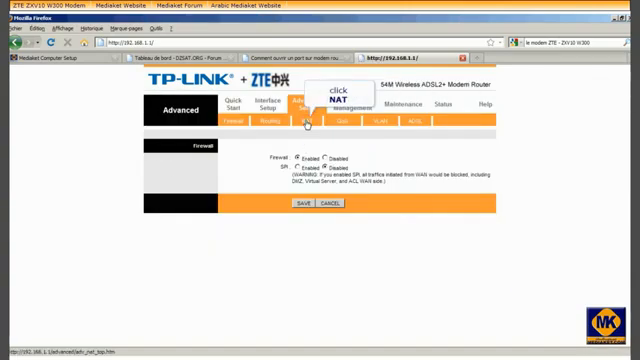
Under NAT > Virtual Server, add the first application port-forwarding rule
{"action": "left_click", "coordinate": [304, 122]}
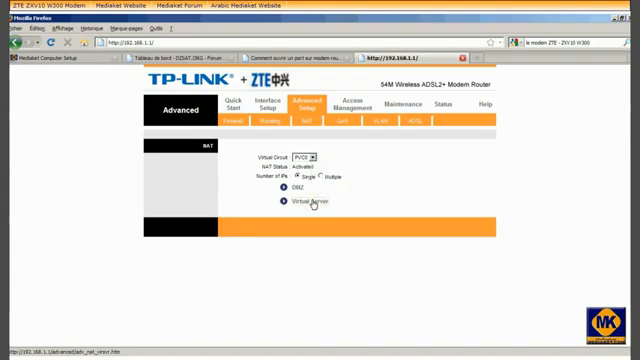
{"action": "left_click", "coordinate": [280, 204]}
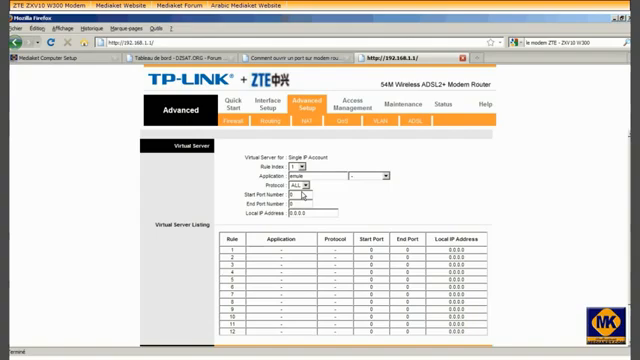
{"action": "mouse_move", "coordinate": [304, 184]}
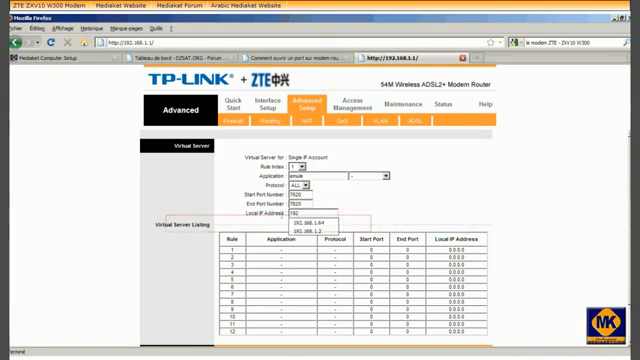
{"action": "left_click", "coordinate": [324, 228]}
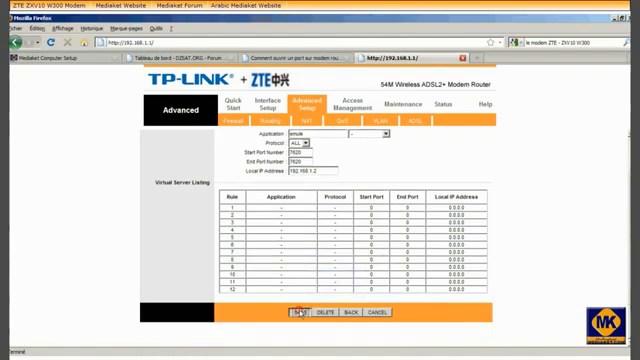
{"action": "left_click", "coordinate": [300, 312]}
{"action": "type", "text": "28960"}
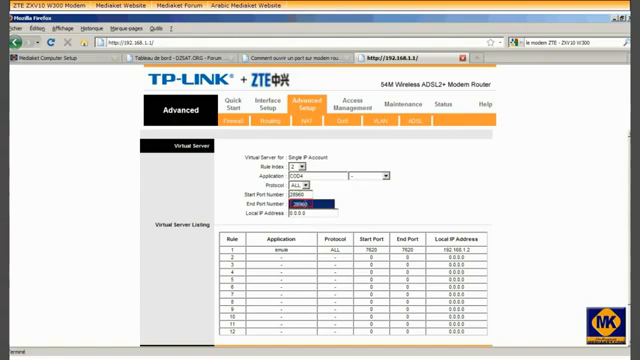
Add a second forwarding rule with its application and local IP address, and save
{"action": "left_click", "coordinate": [310, 212]}
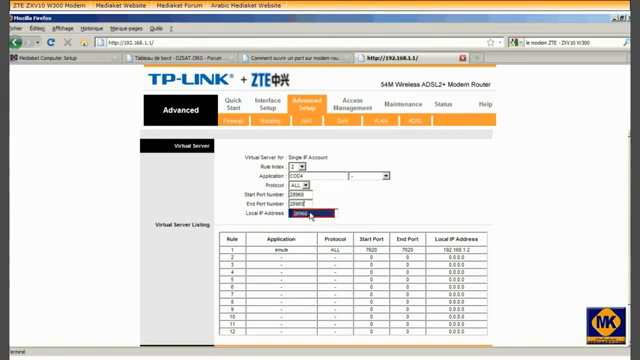
{"action": "left_click", "coordinate": [304, 214]}
{"action": "type", "text": "192.168.1.2"}
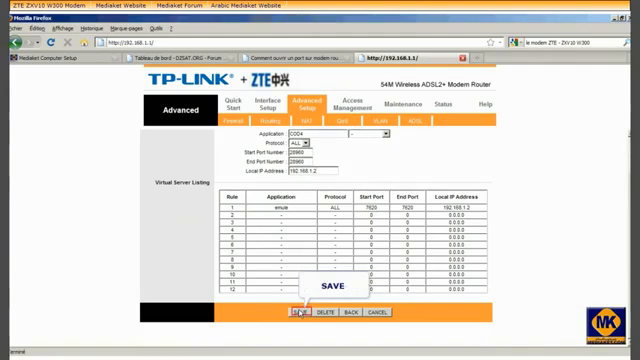
{"action": "left_click", "coordinate": [304, 312]}
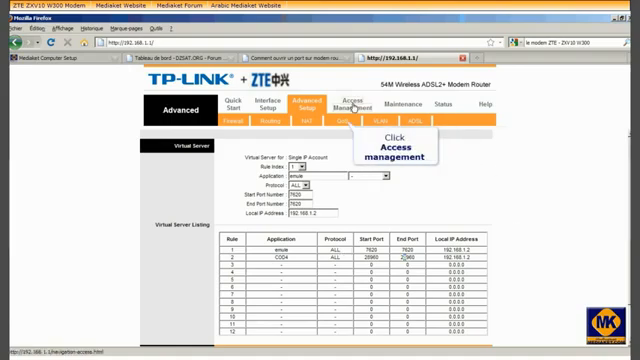
Under Access Management > DDNS, fill in the Dynamic DNS details and save
{"action": "left_click", "coordinate": [348, 104]}
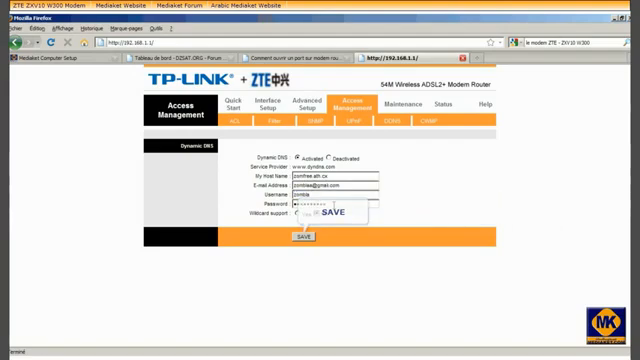
{"action": "left_click", "coordinate": [308, 236]}
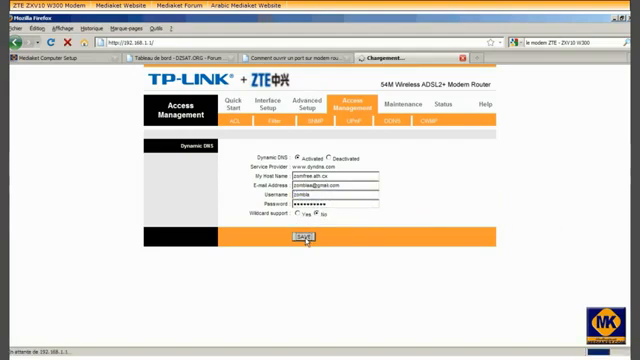